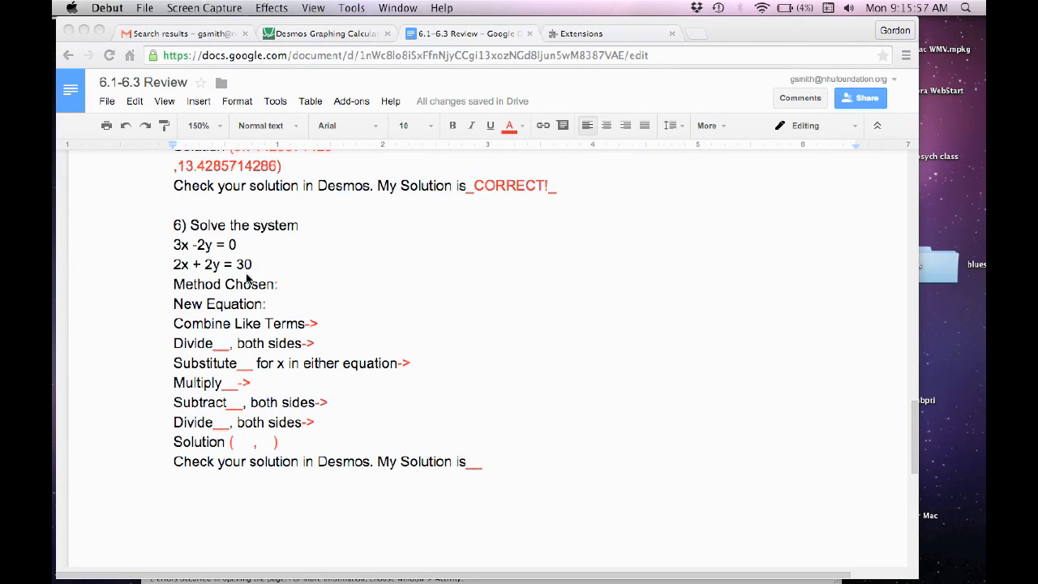
mouse_move(170, 249)
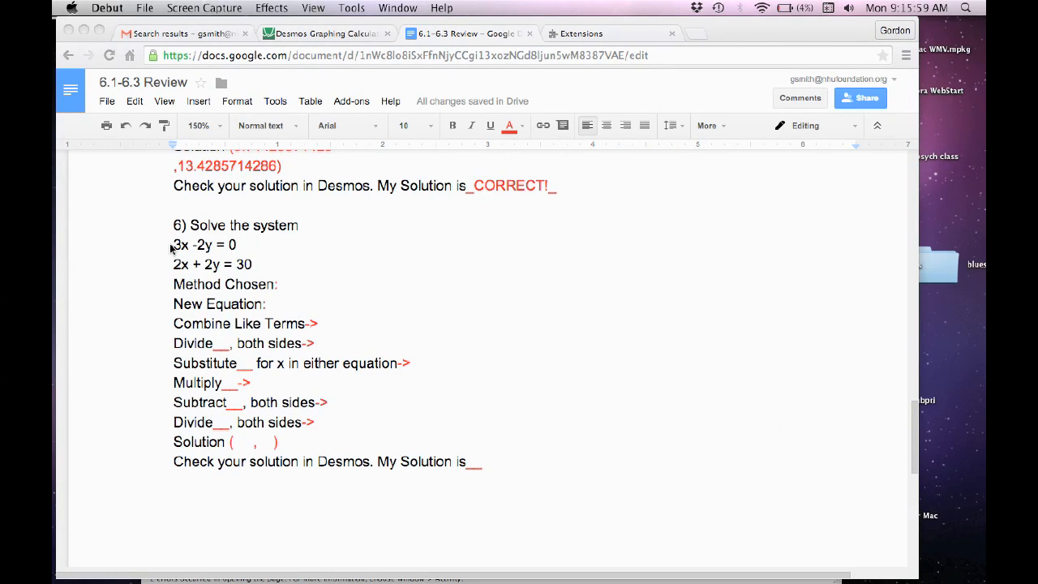
mouse_move(210, 255)
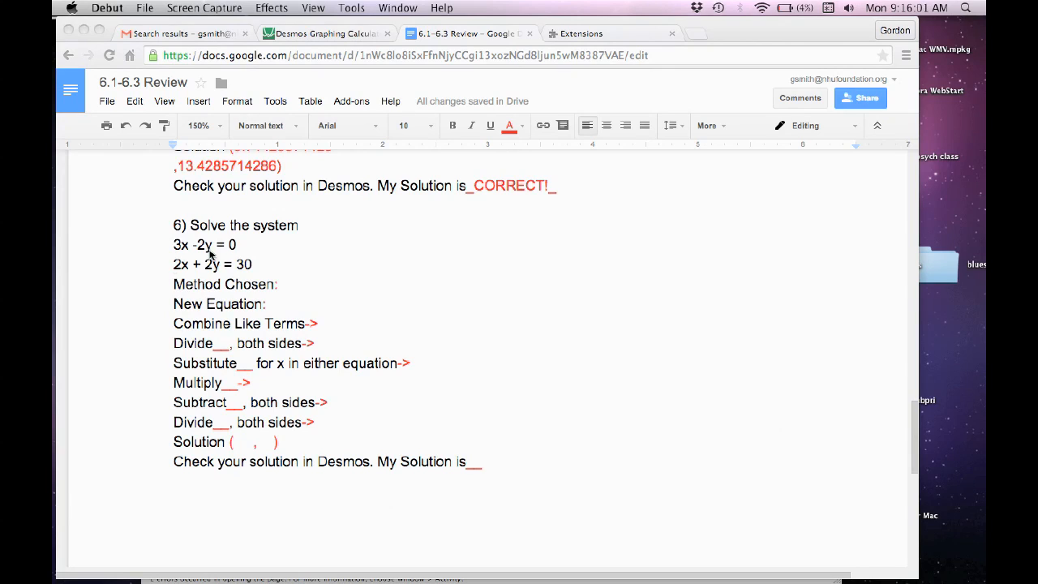
mouse_move(211, 267)
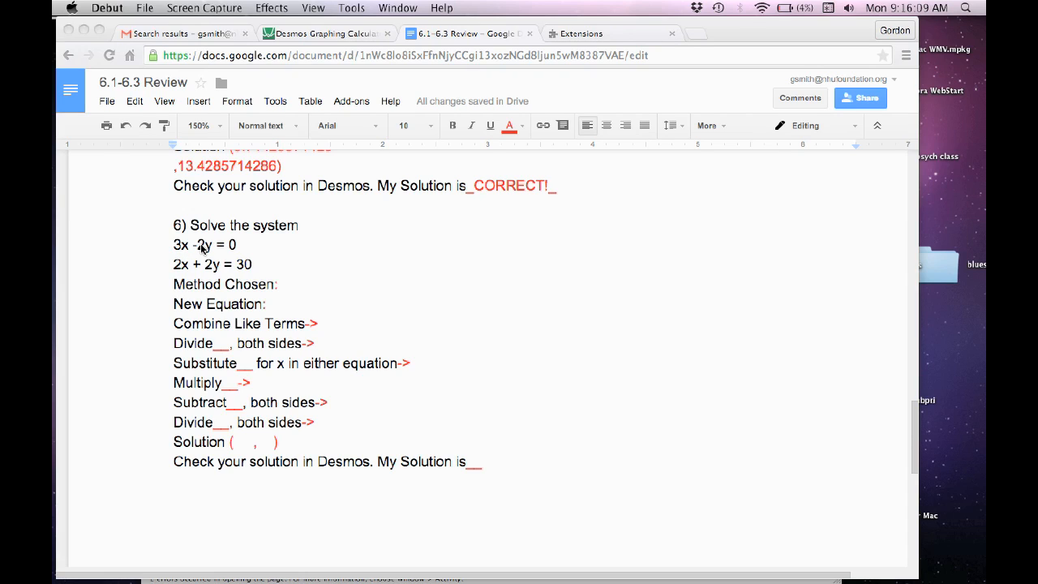
mouse_move(215, 271)
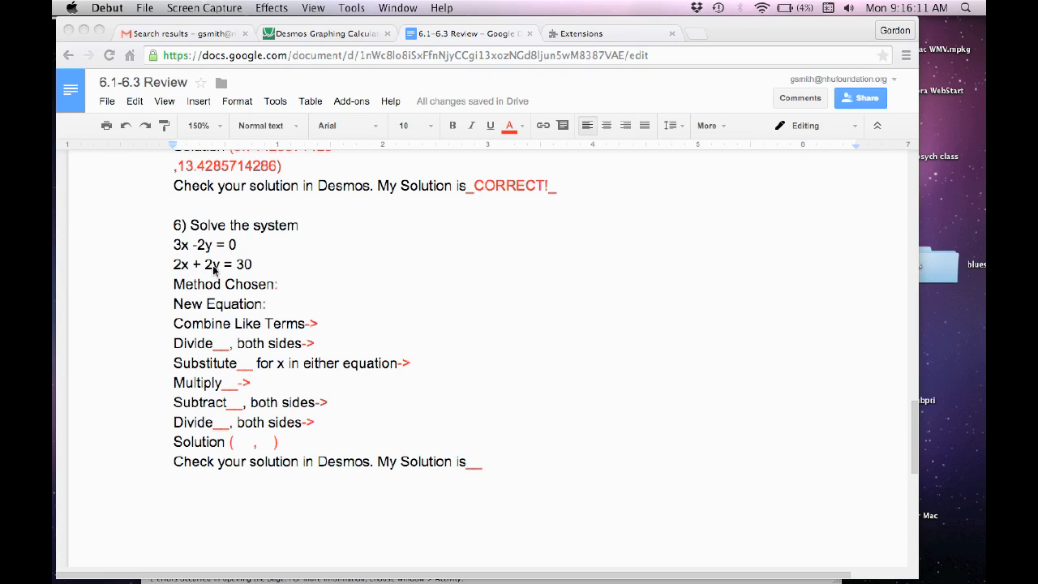
mouse_move(239, 273)
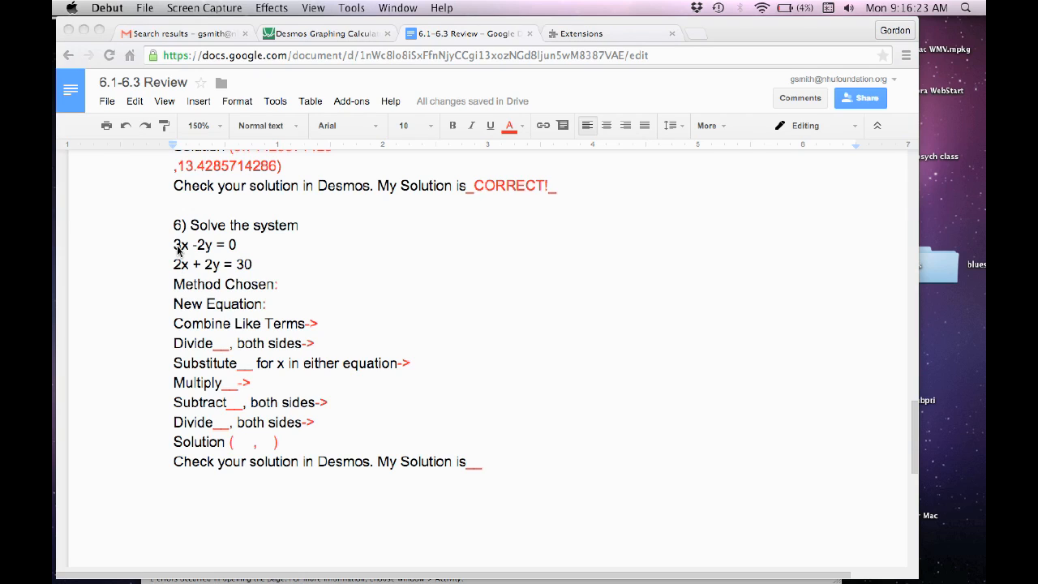
mouse_move(154, 264)
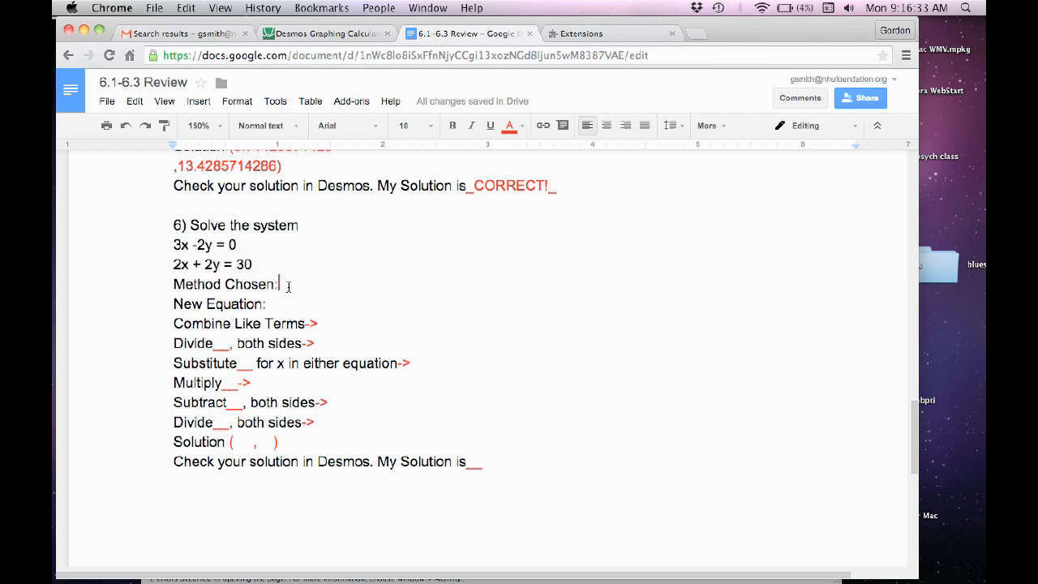
Enter Elimination as the method and 5x +0 =30 as the new equation, in red.
type("Ejimination")
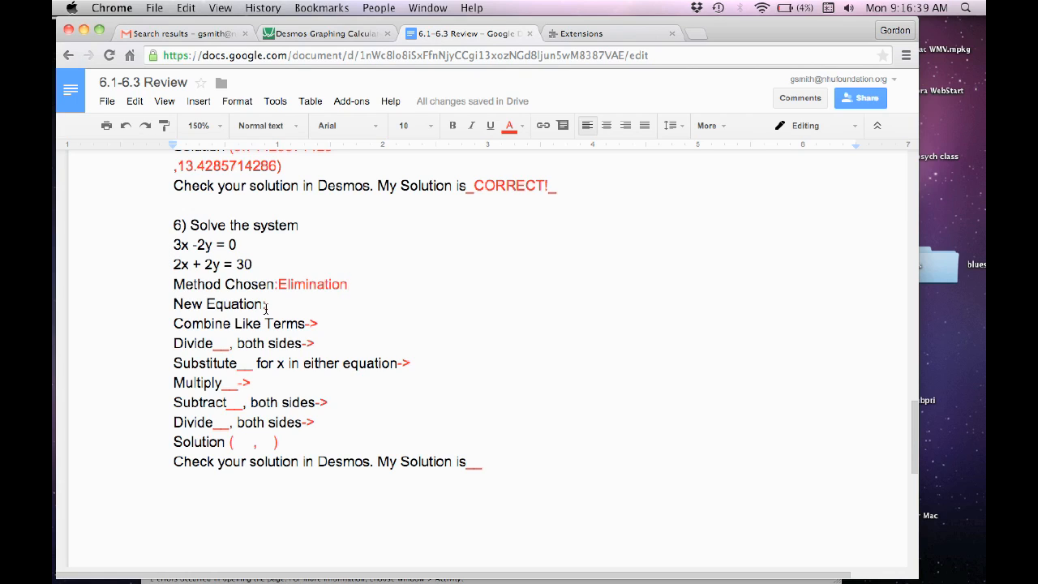
type("5")
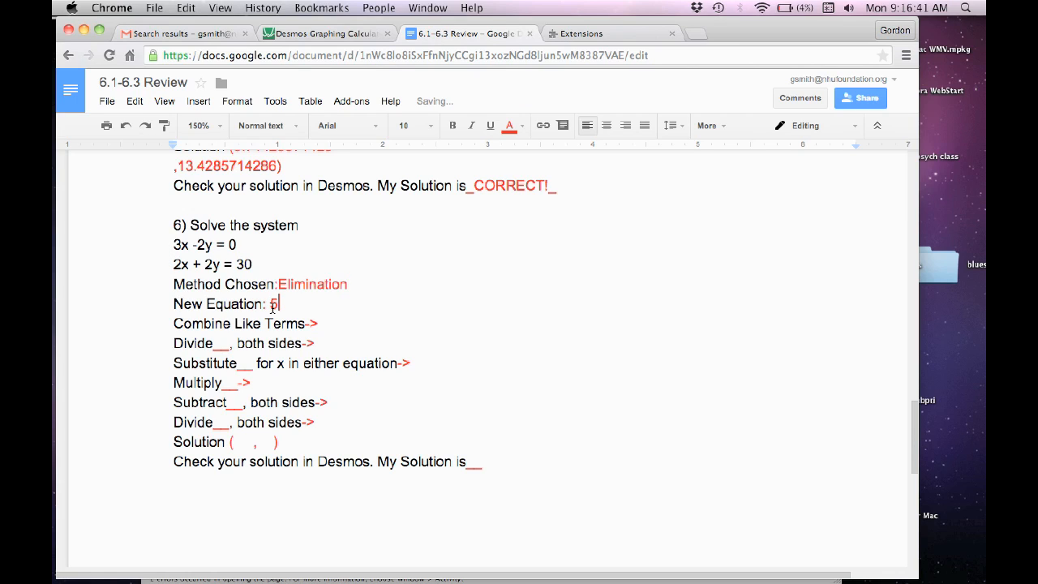
type("x")
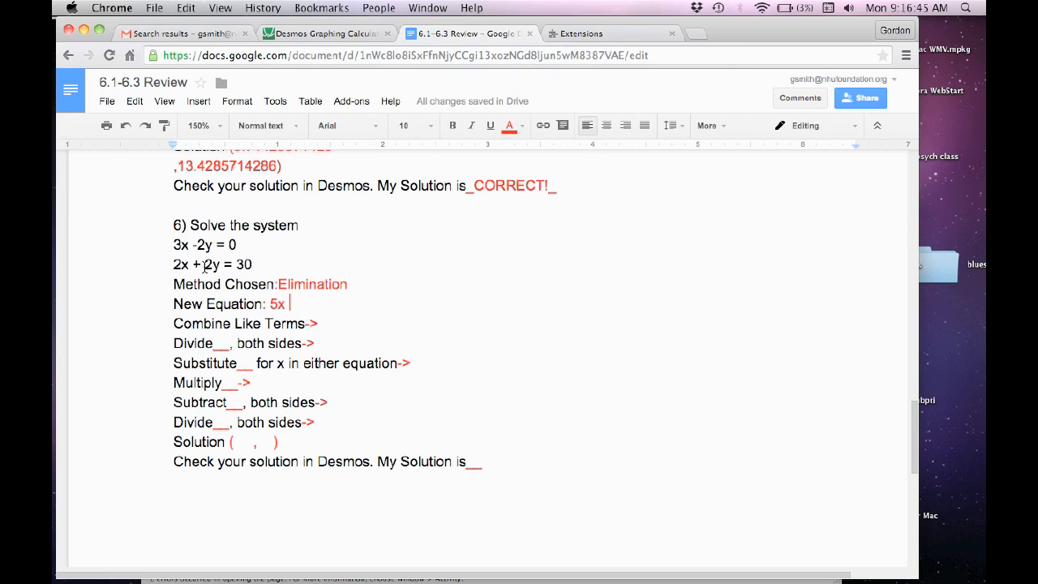
type("+0")
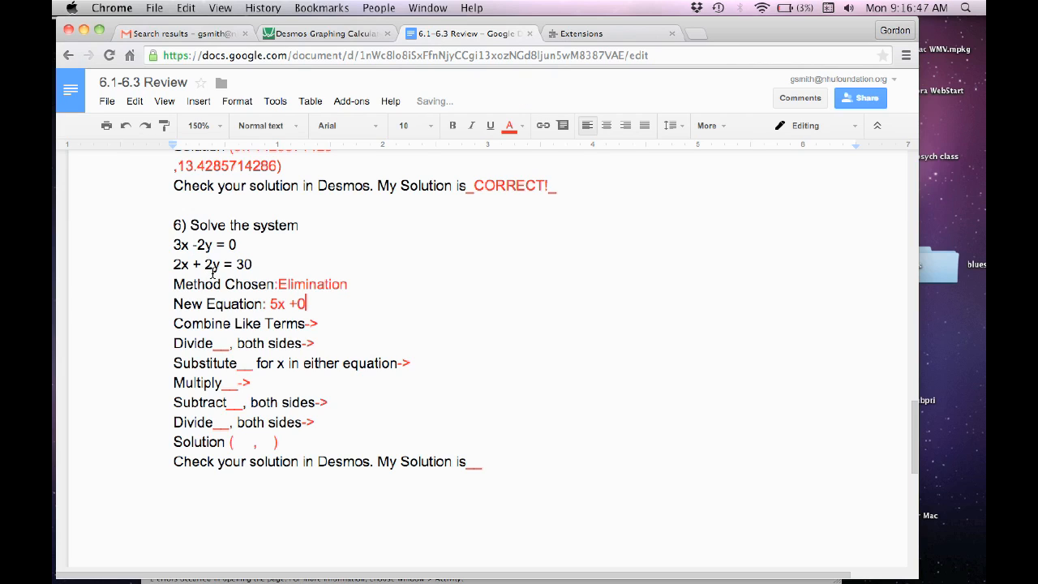
type("=")
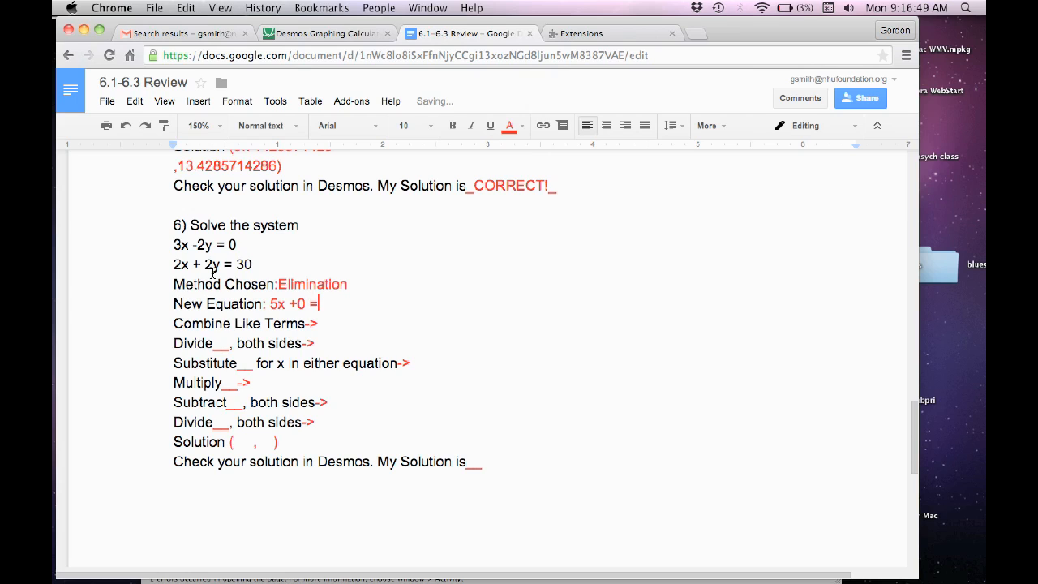
type("30")
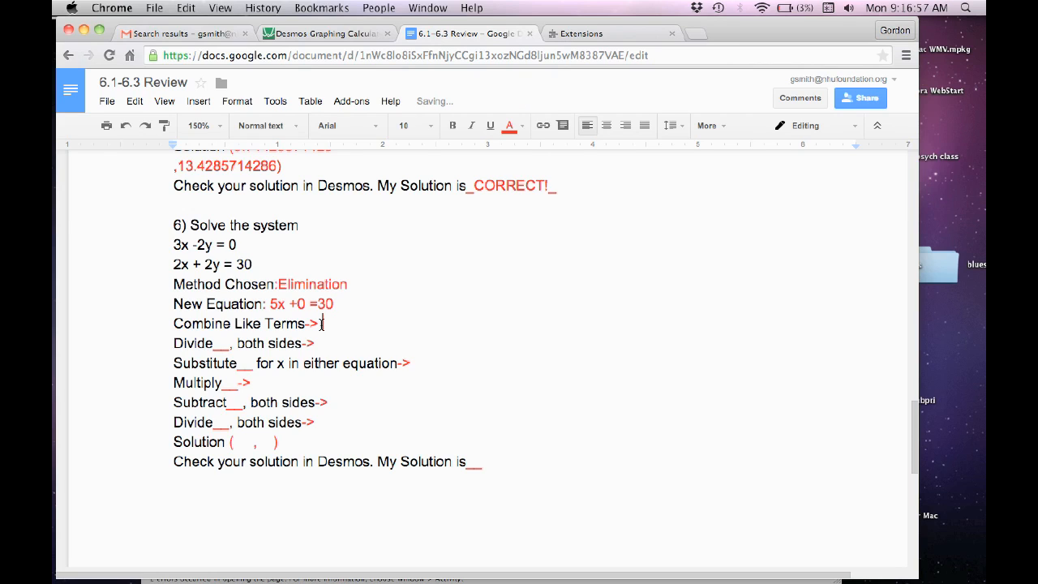
Fill in 5x=30, divide both sides by 5 to get x=6, and substitute 6.
type("5")
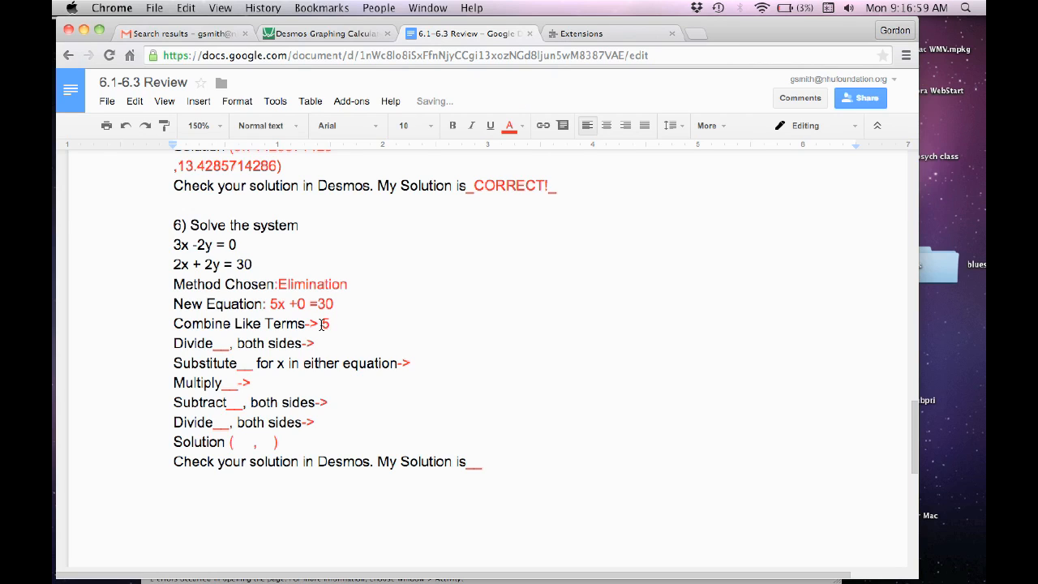
type("x=")
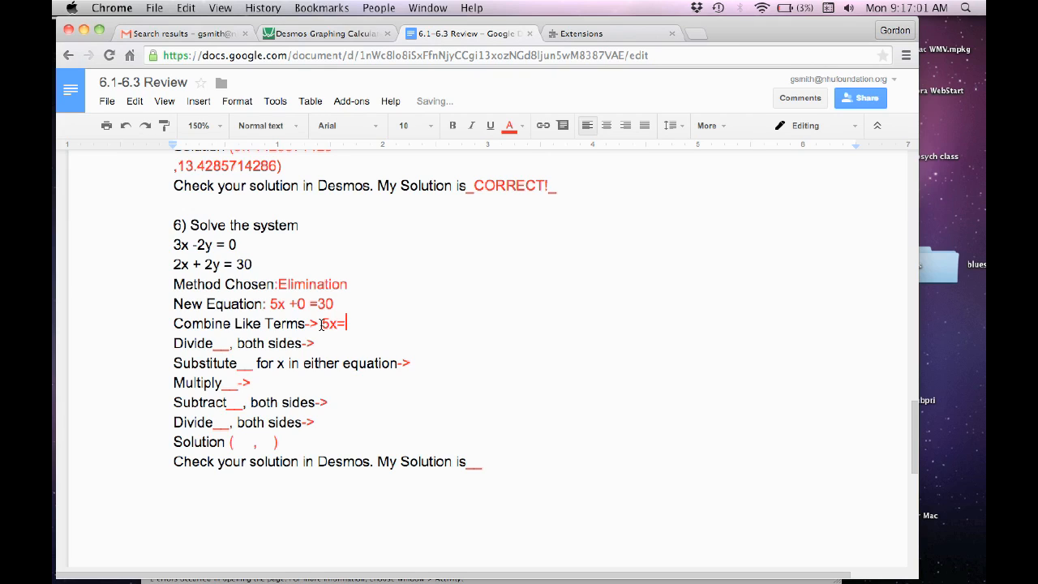
type("30")
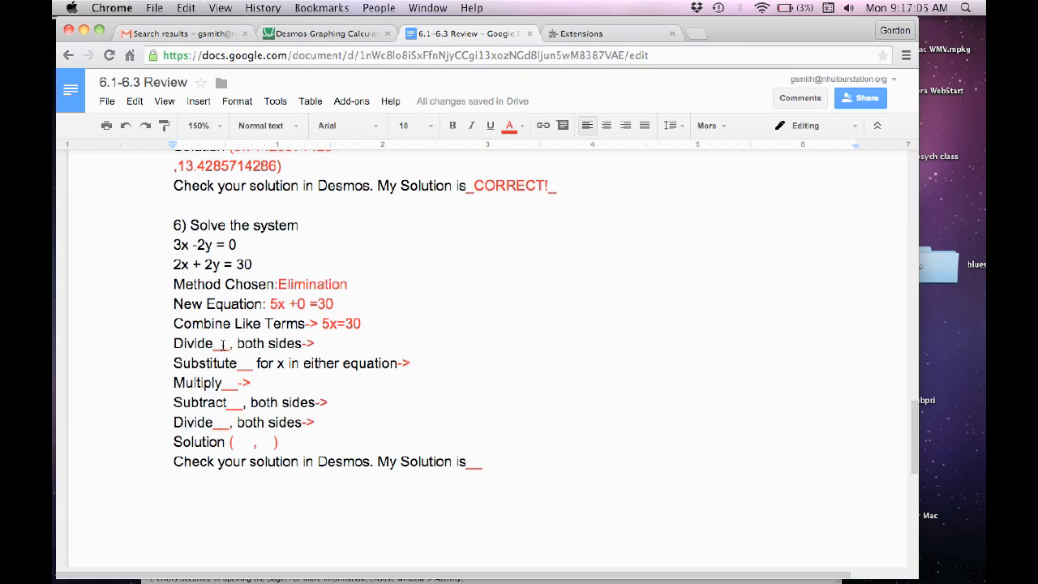
type("5")
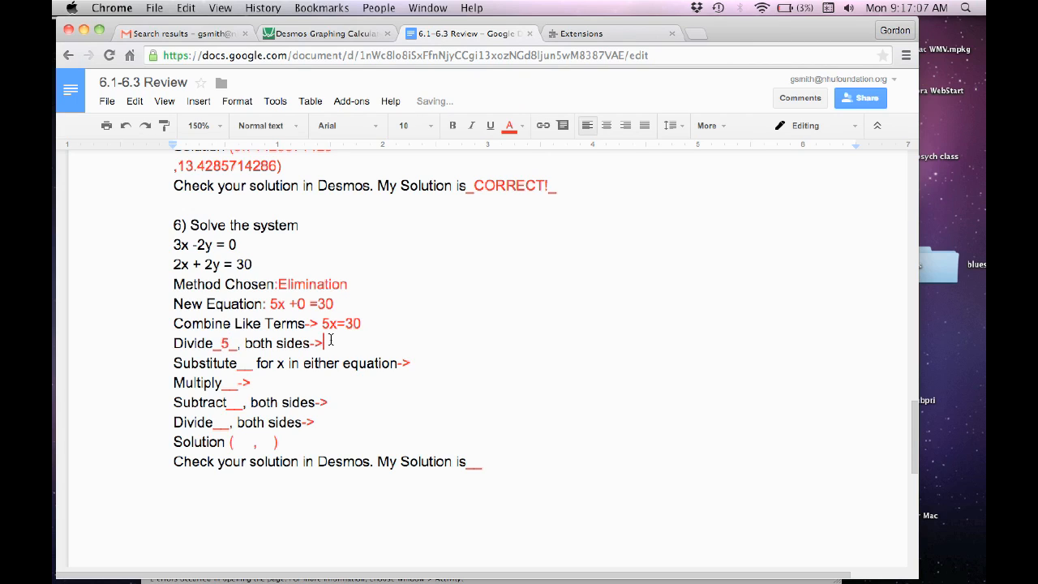
type("x=")
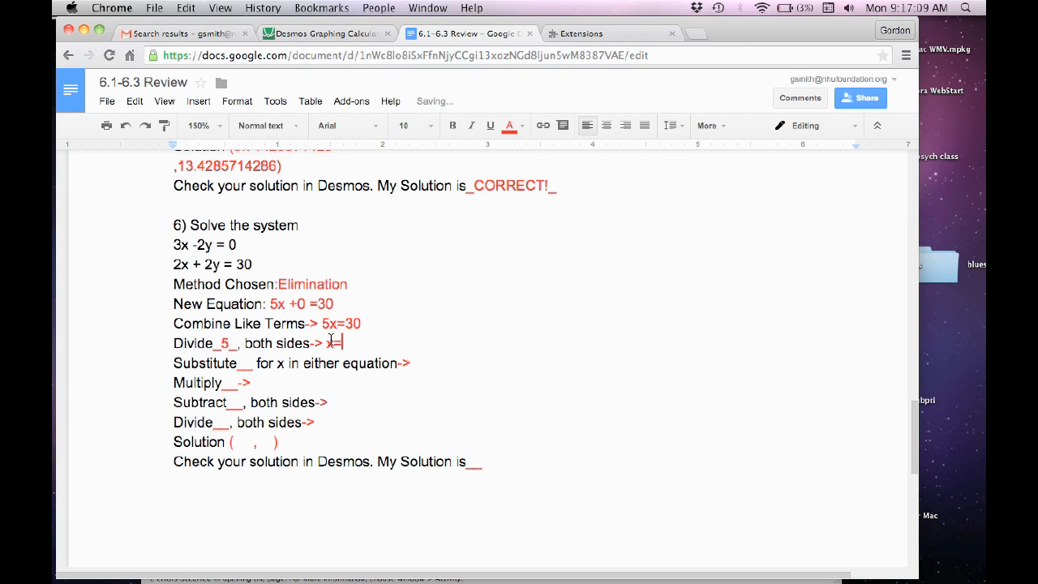
type("6")
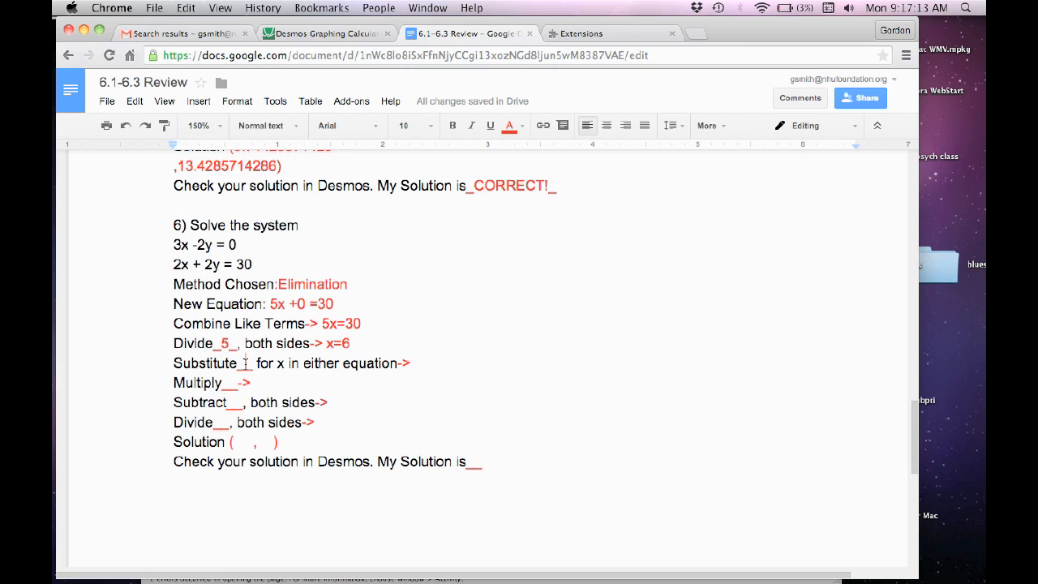
type("6")
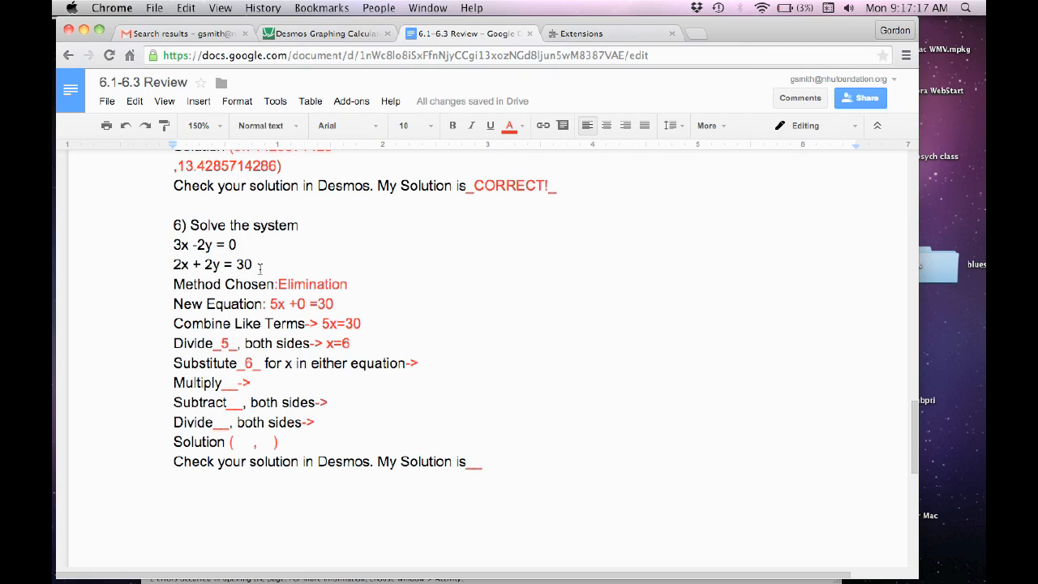
Copy 2x + 2y = 30, substitute 6 for x, and color that equation red.
double_click(182, 264)
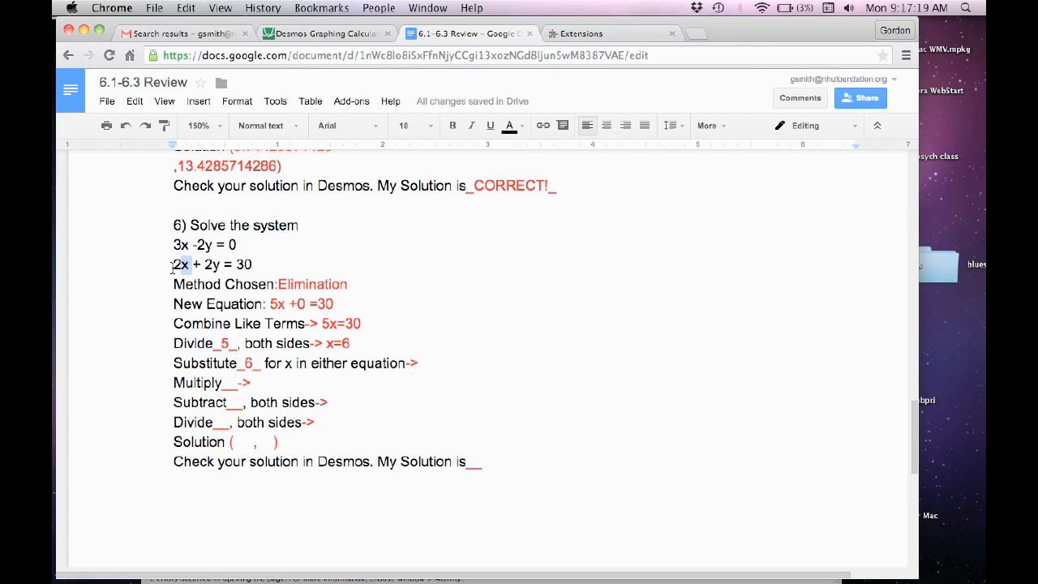
left_click_drag(173, 265, 252, 264)
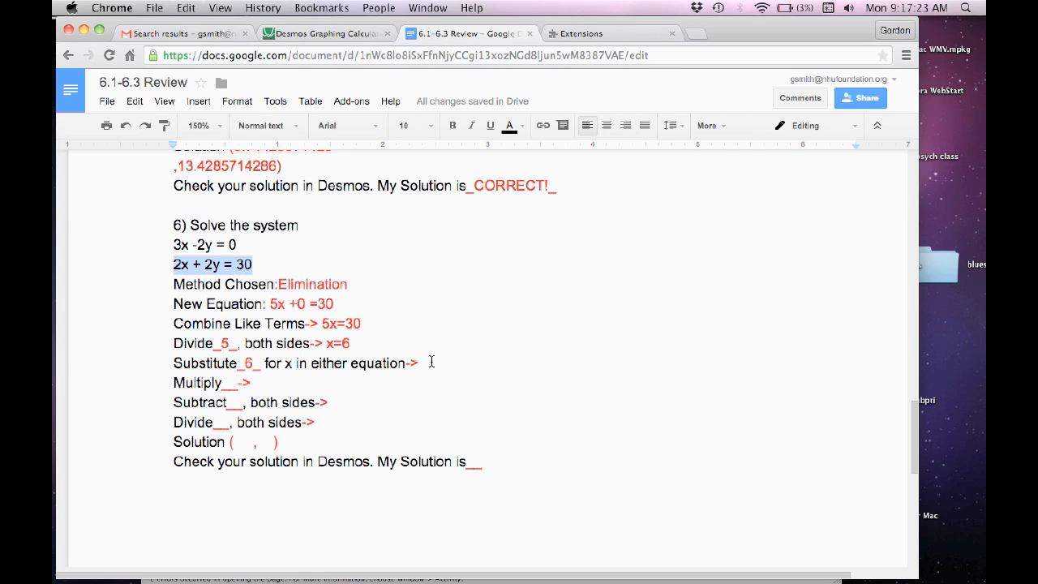
type("2x + 2y = 30")
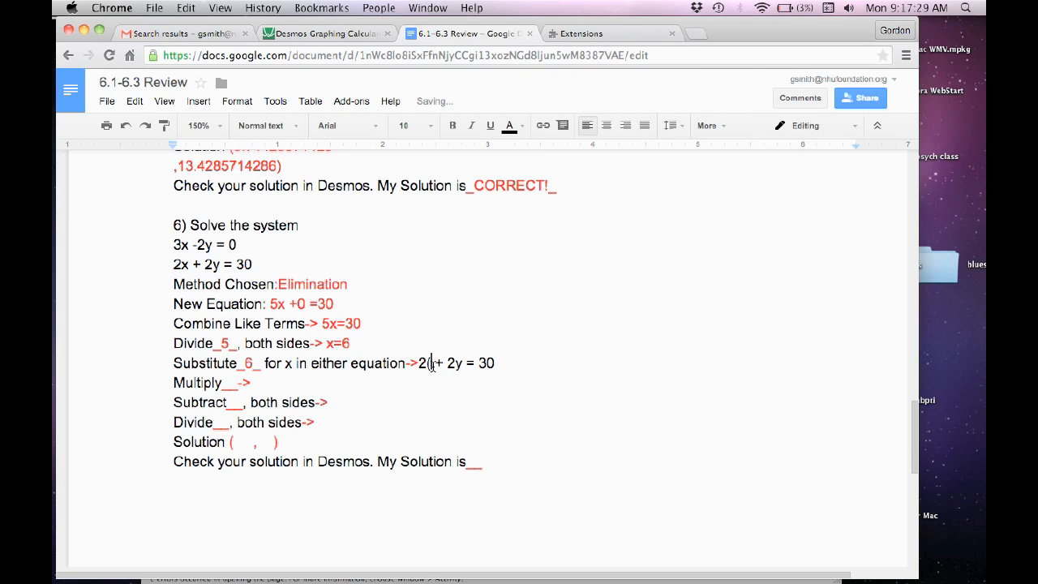
type("6)")
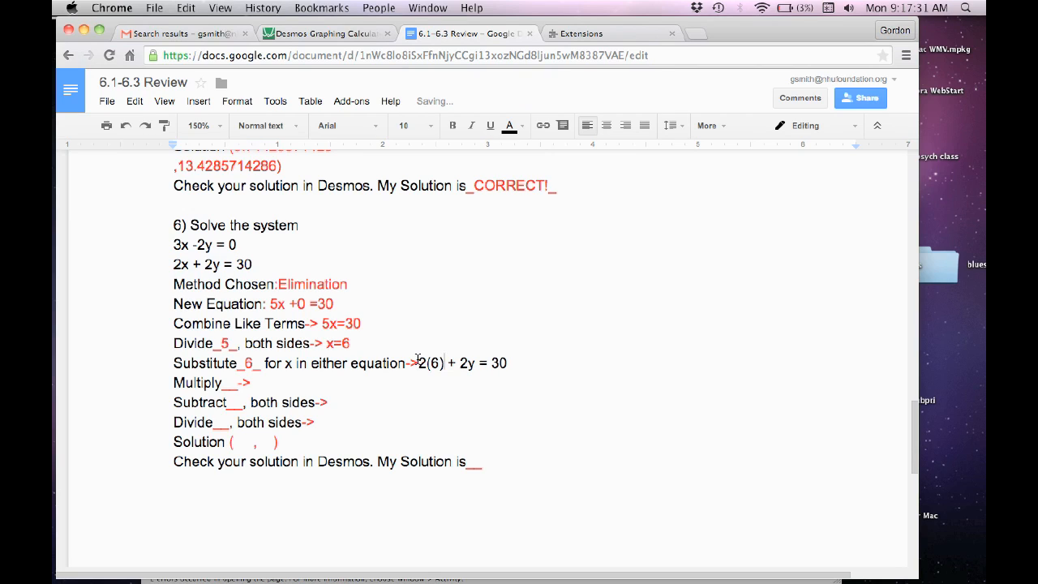
left_click_drag(416, 363, 516, 363)
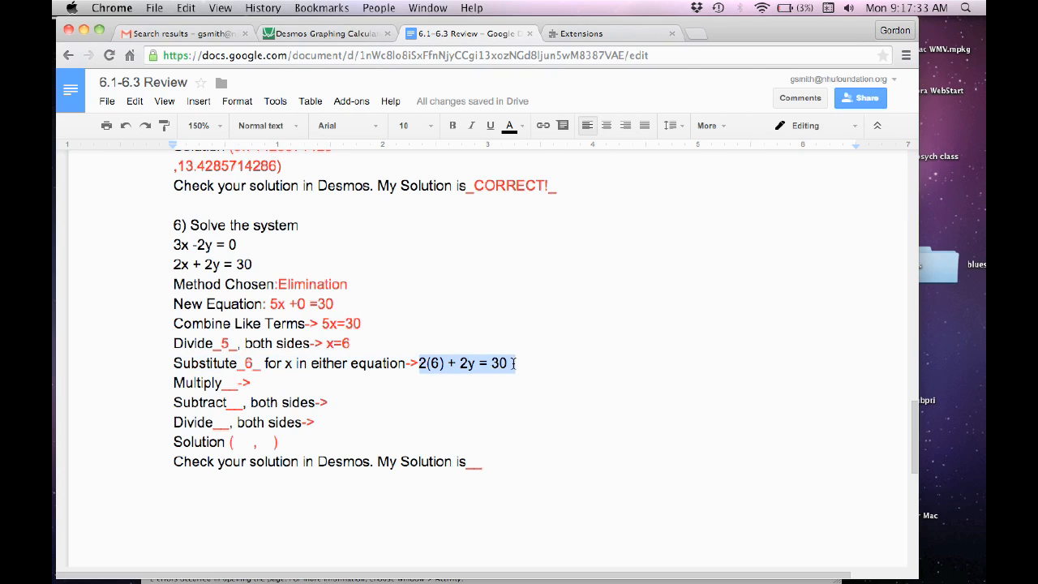
left_click(508, 125)
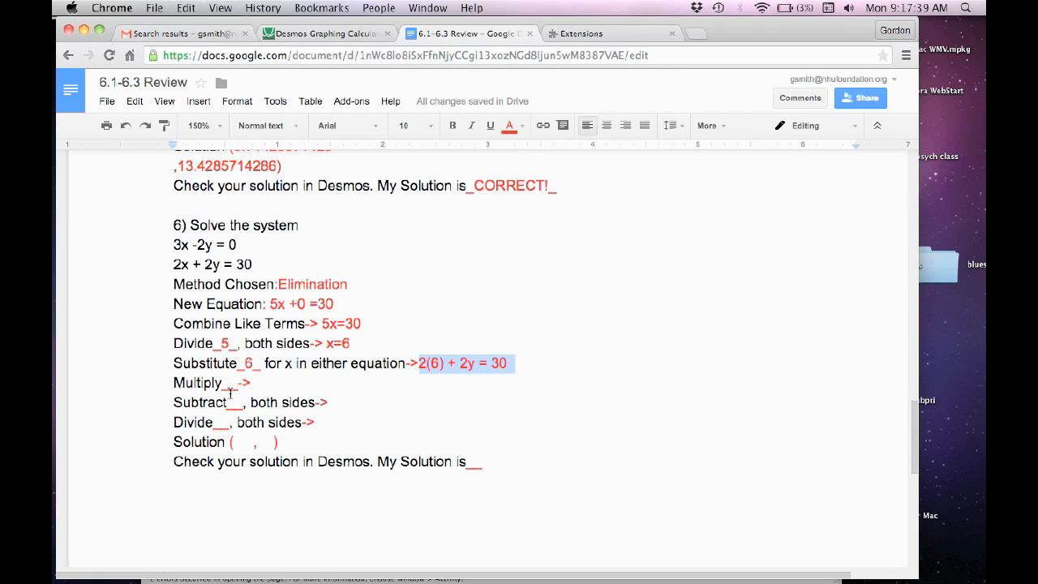
Write the simplified equation 12 + 2y = 30.
type("2")
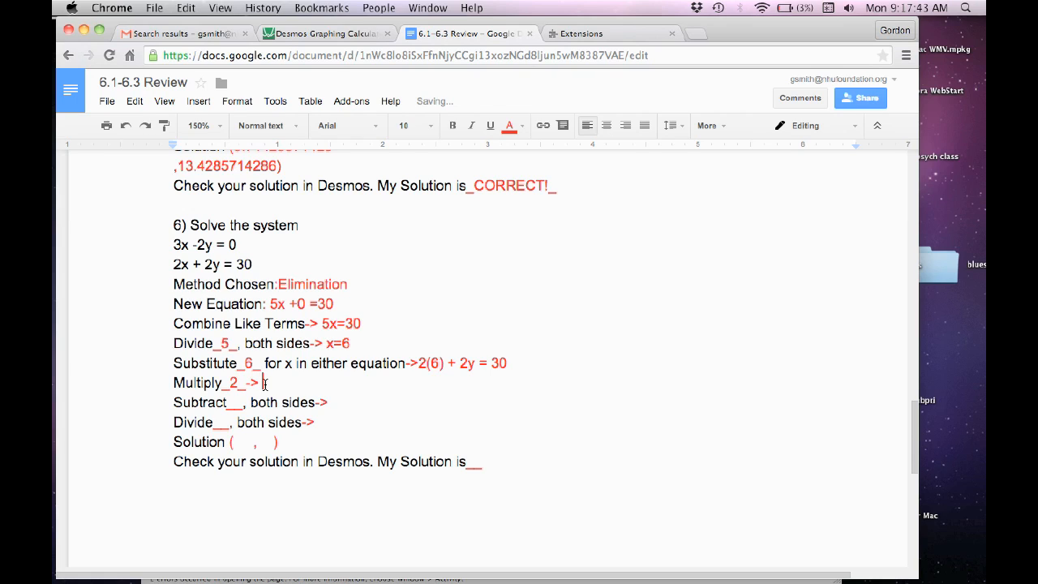
type("12")
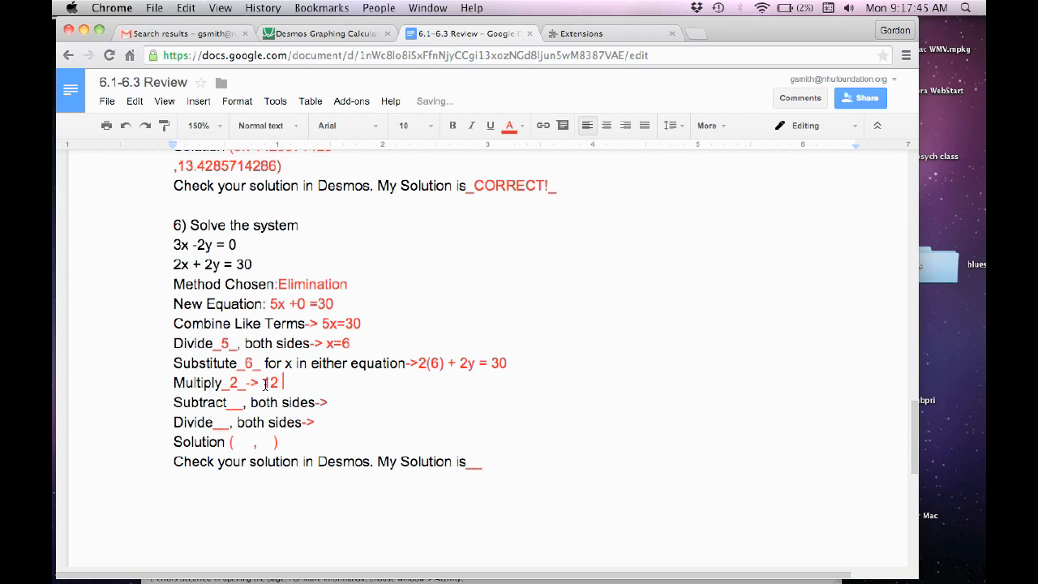
type("+ 2")
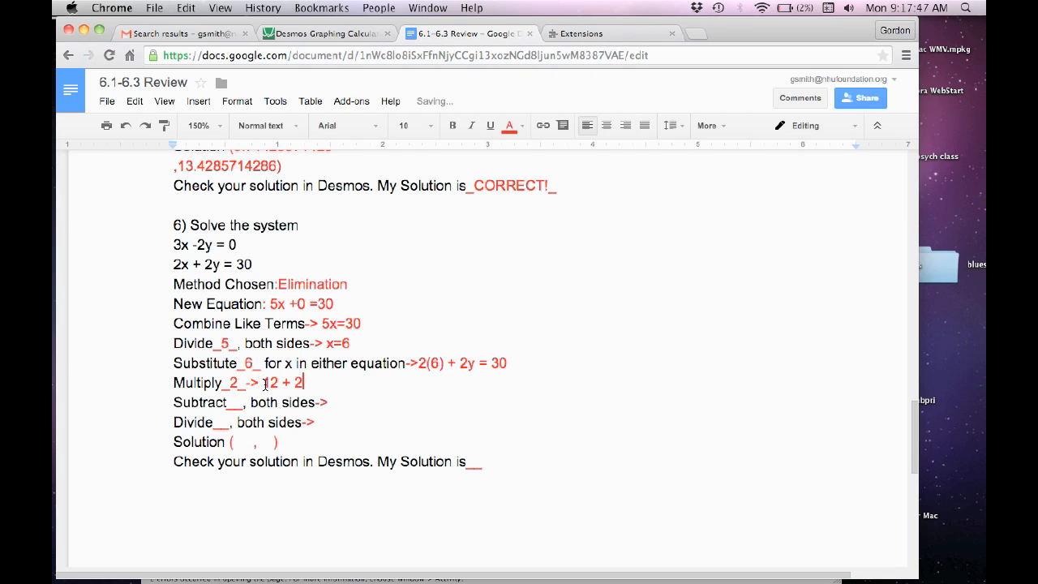
type("y =")
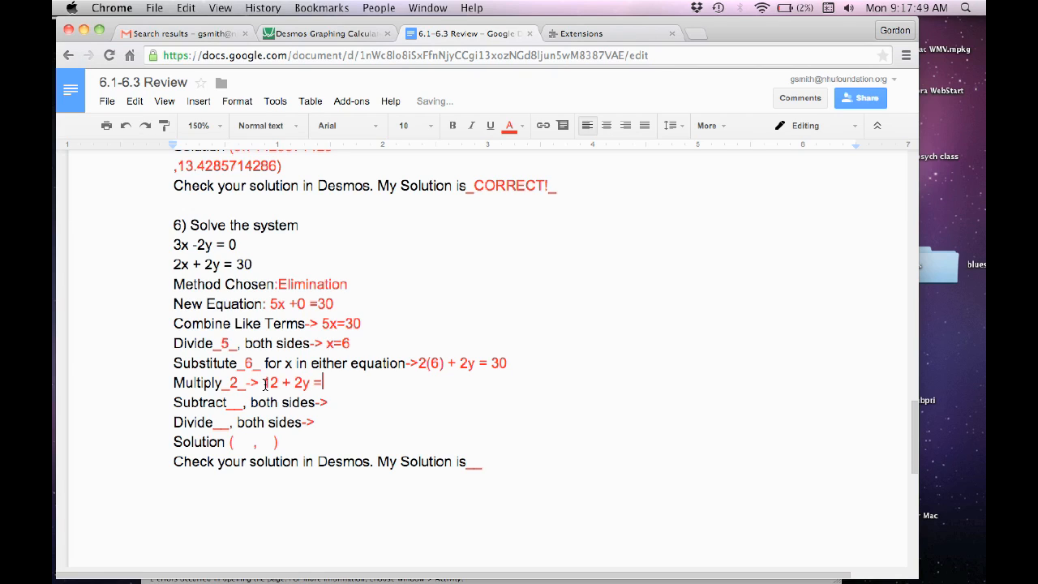
type("30")
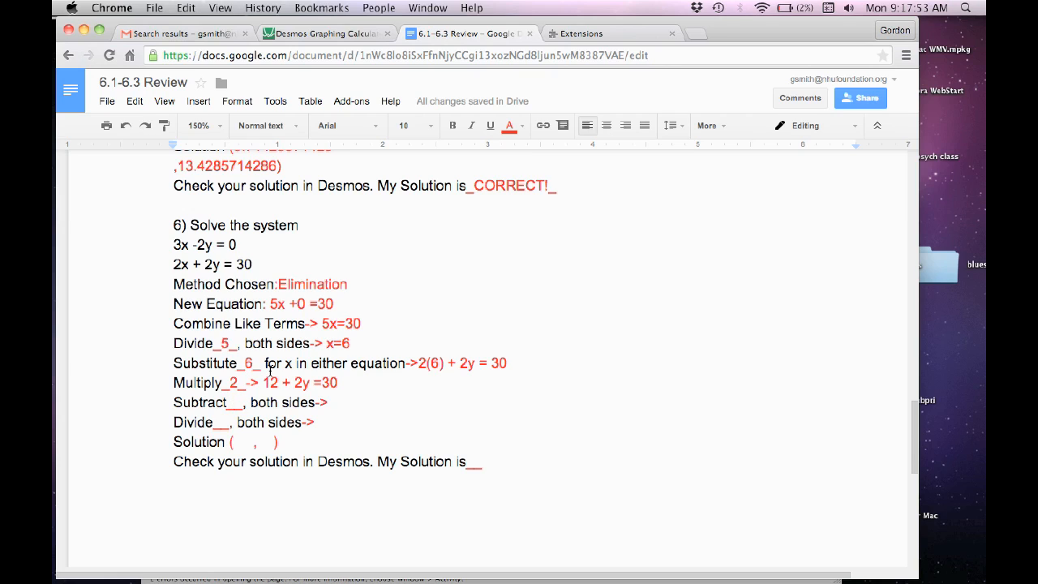
Subtract 12 to get 2y = 18, then y = 9, and enter solution (6, 9).
type("12")
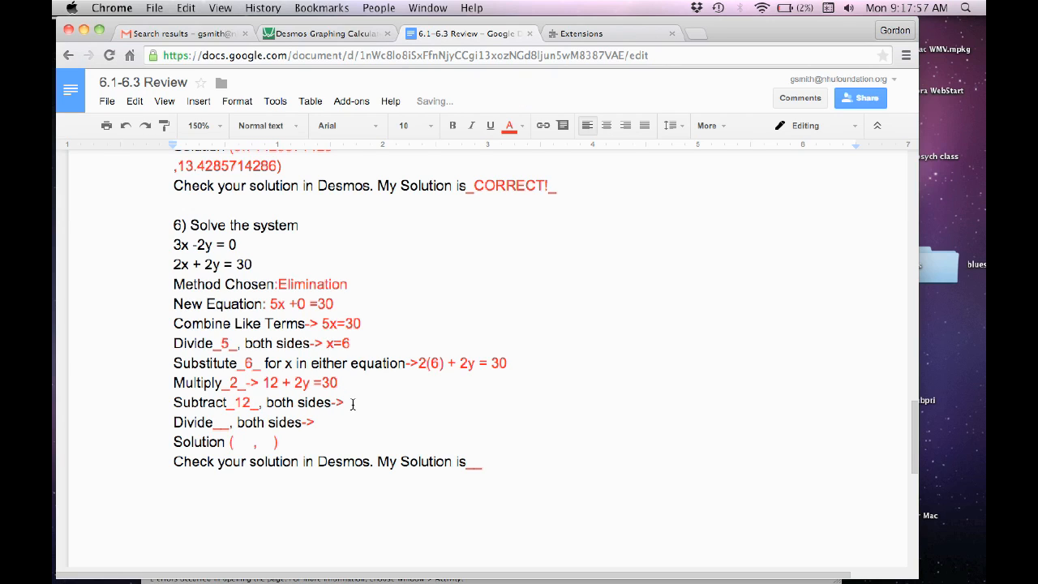
type("2y =")
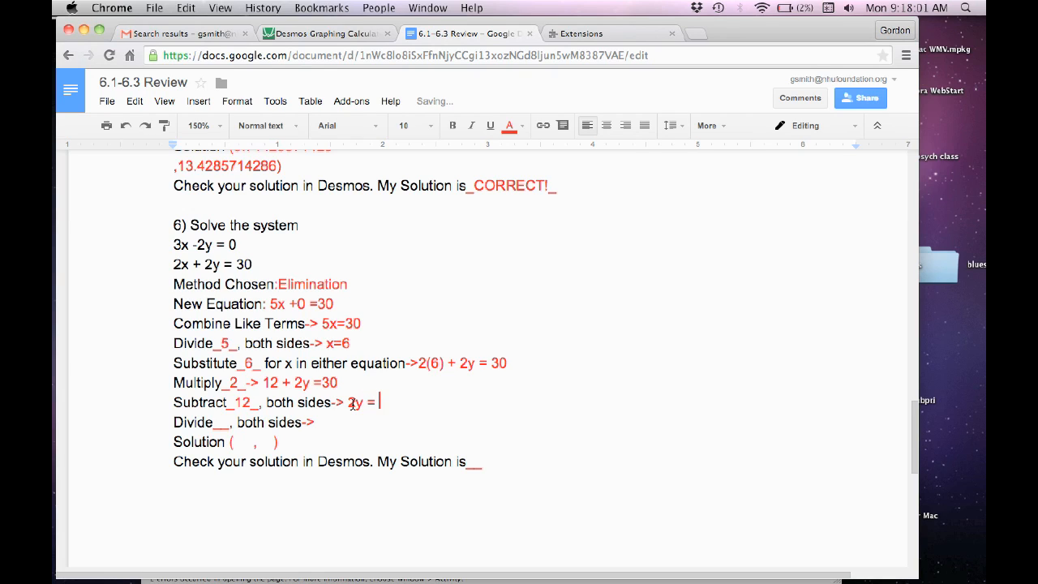
type("18")
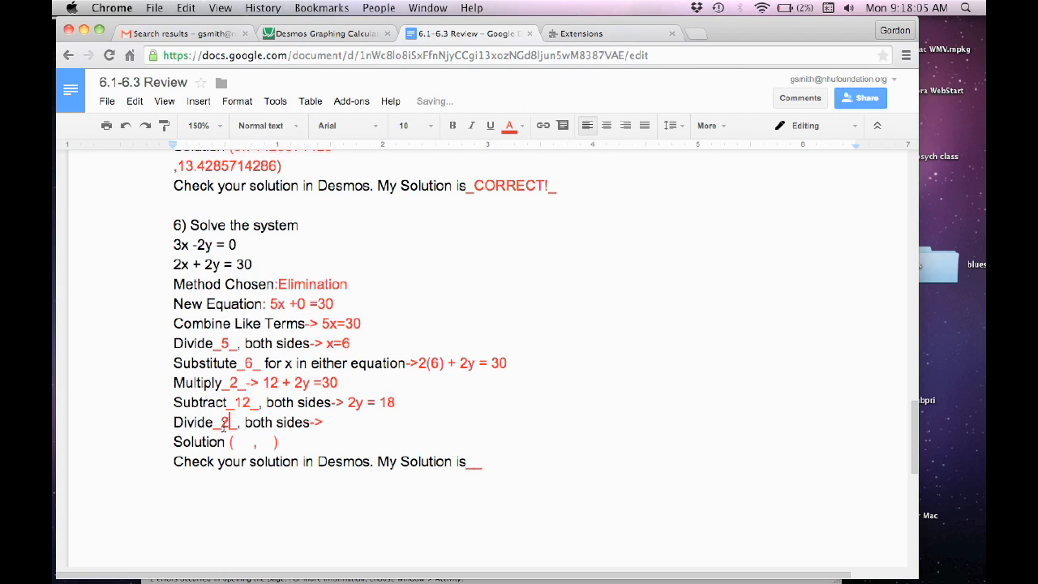
type("y")
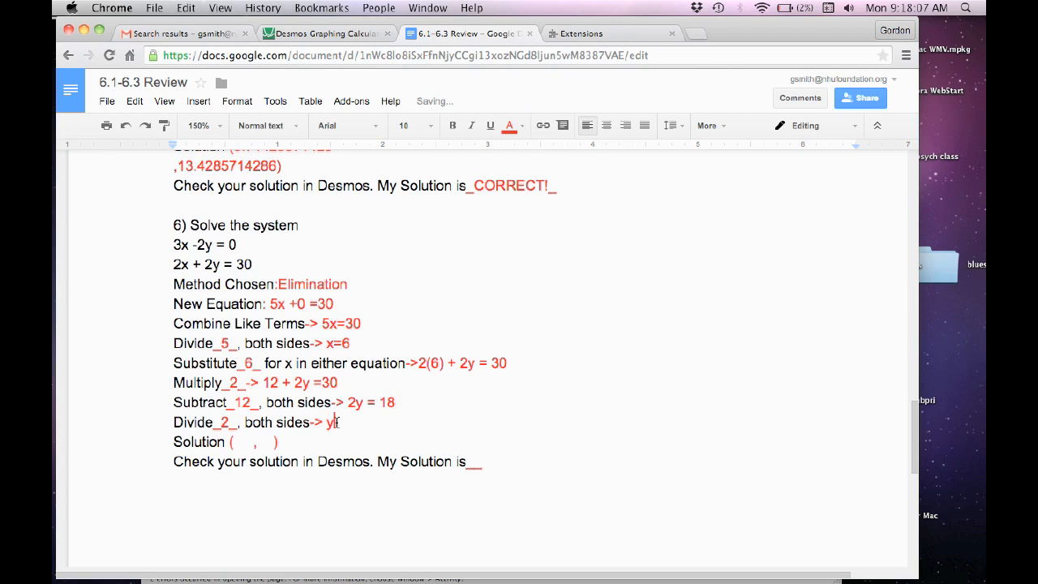
type("9")
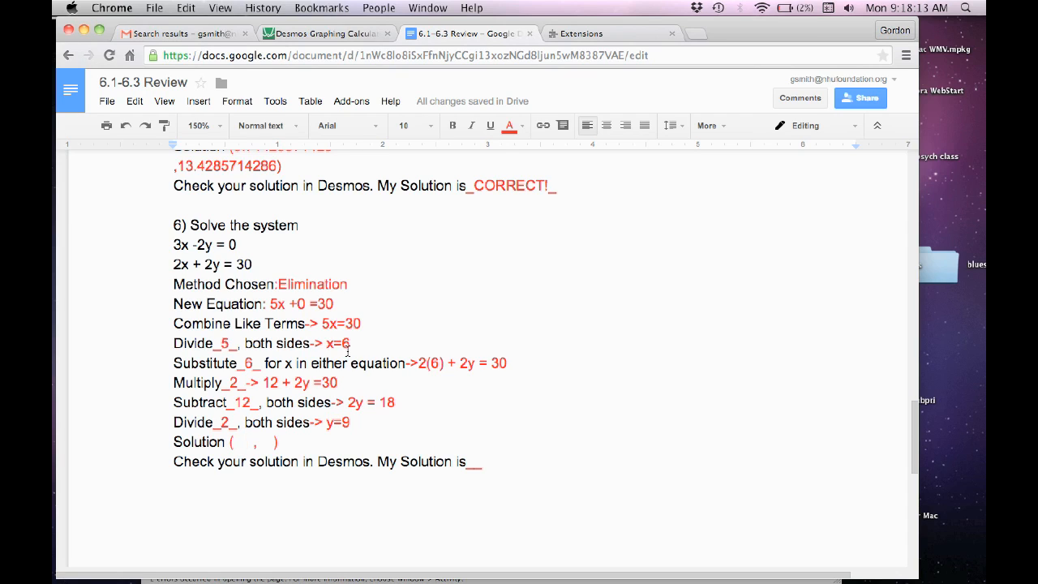
type("6")
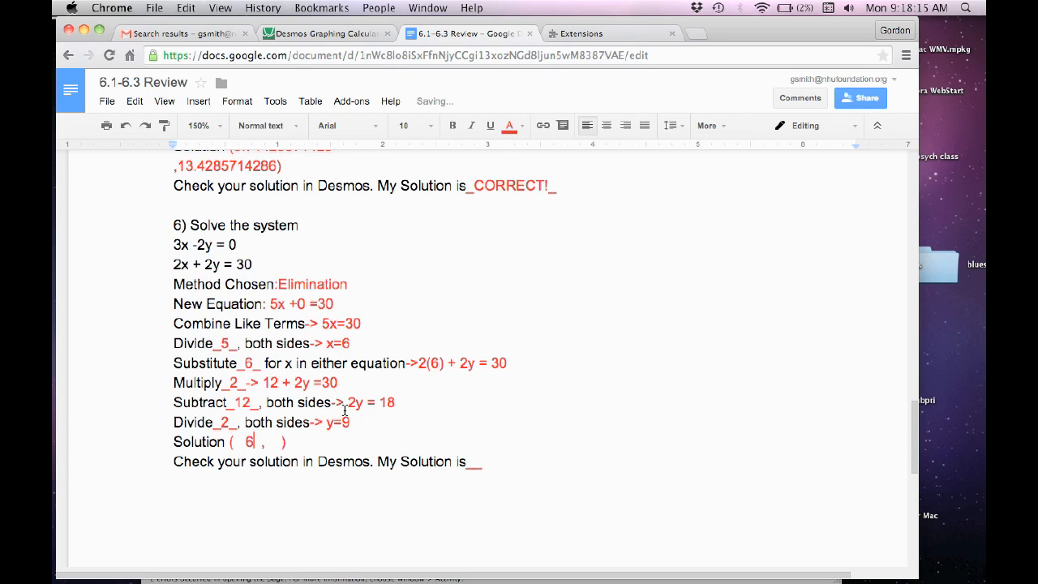
type("9")
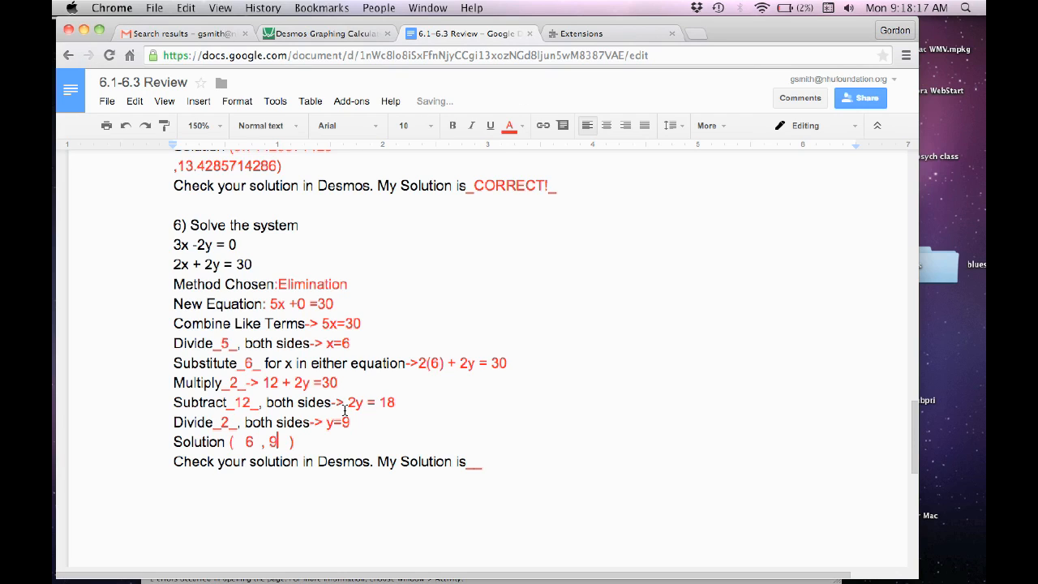
mouse_move(258, 260)
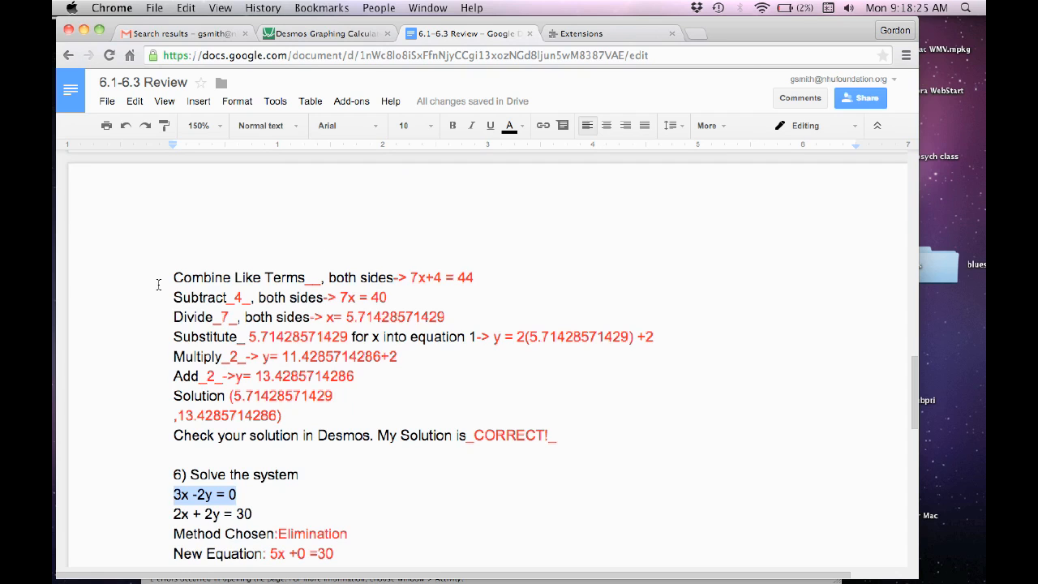
In Desmos, replace y=2x+2 and 3x+2y=44 with 3x-2y=0.
scroll("down", 3)
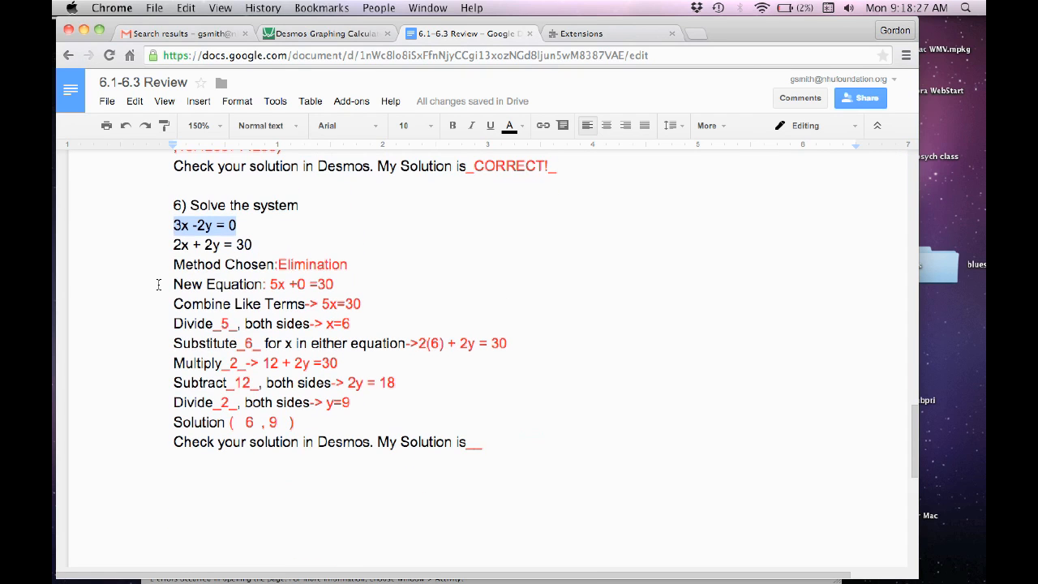
left_click(324, 33)
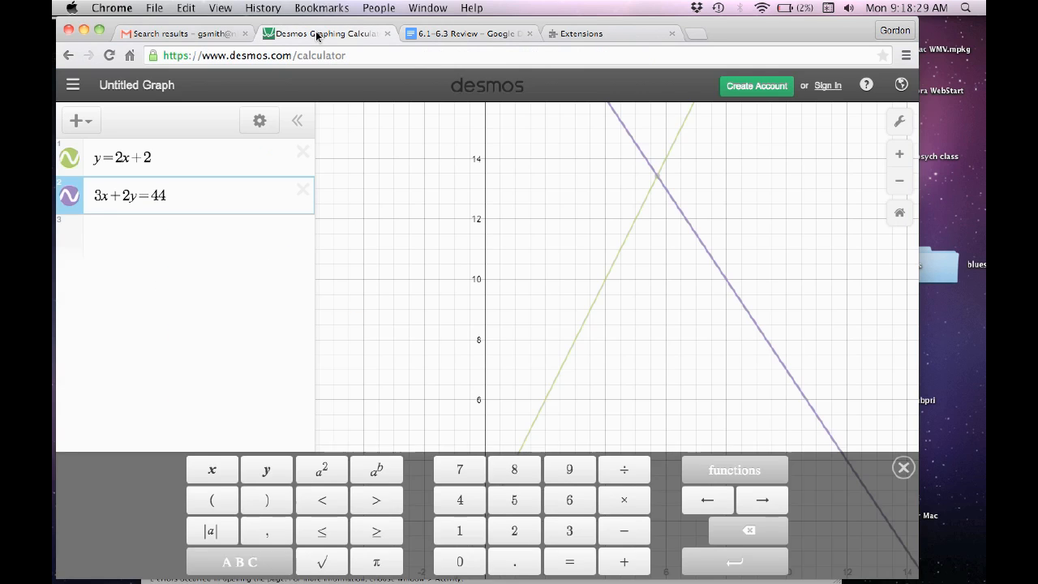
left_click(303, 151)
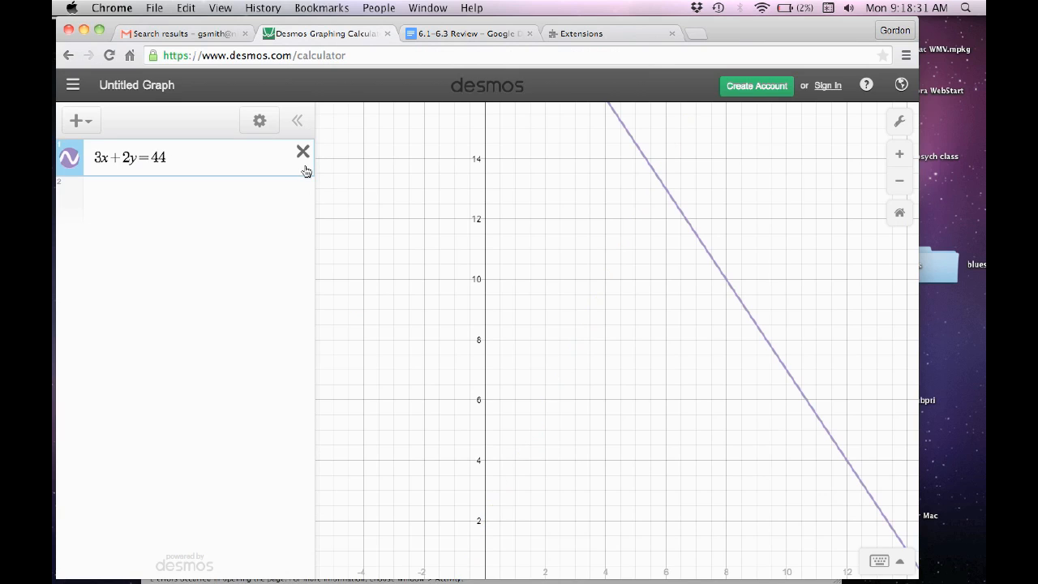
left_click(302, 151)
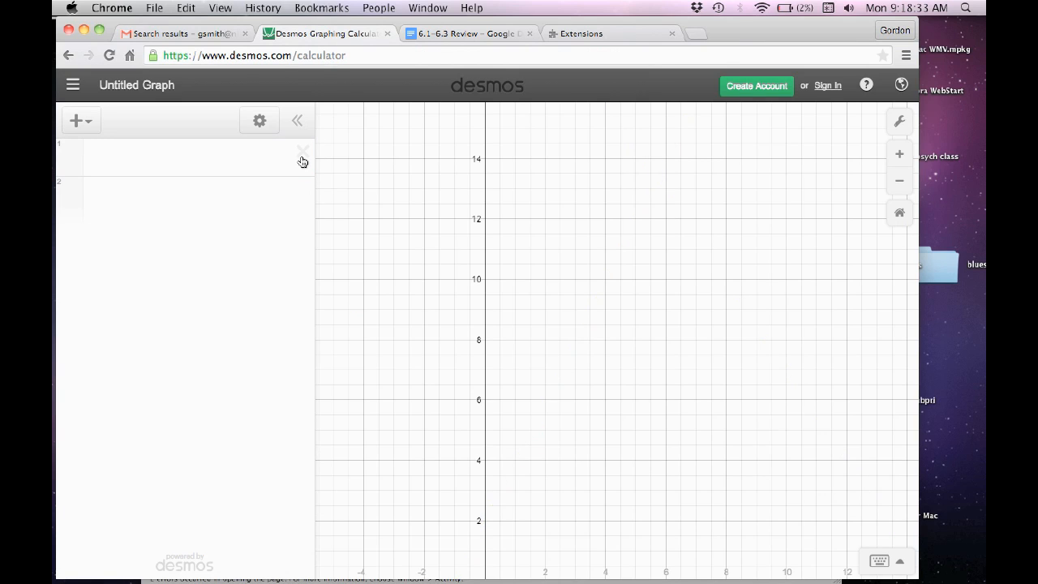
left_click(187, 157)
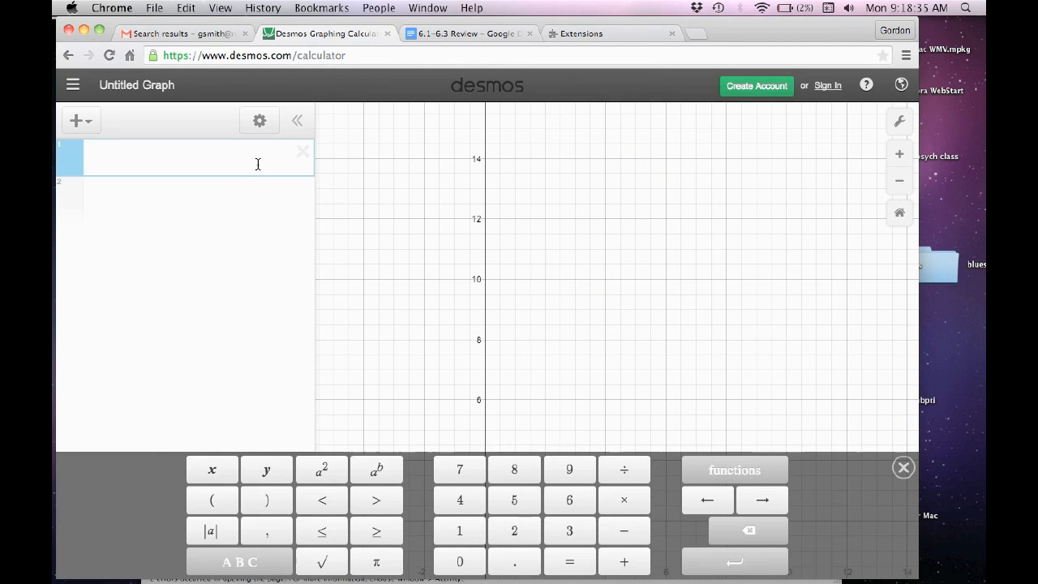
type("3x-2y=0")
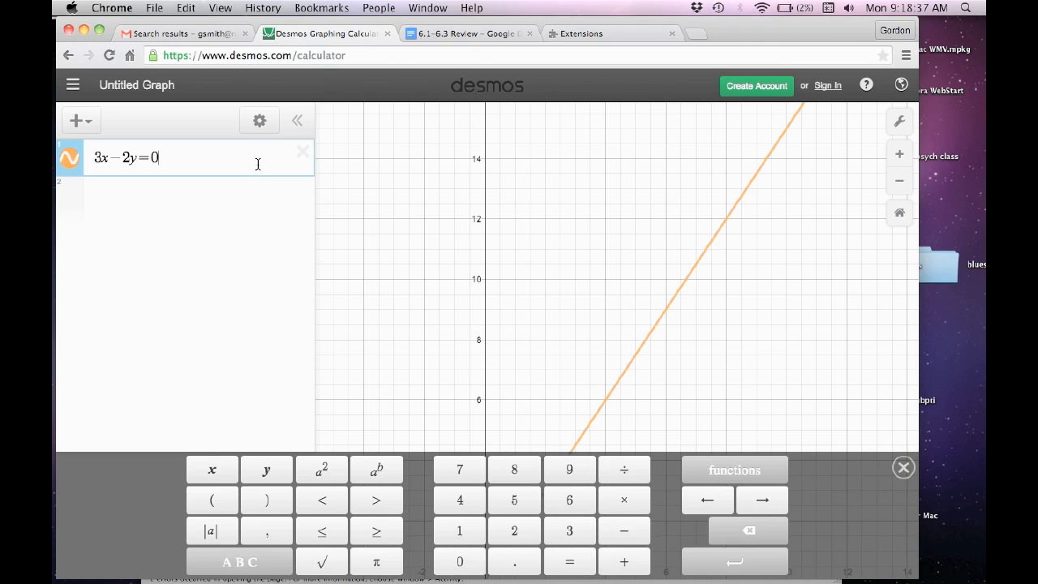
left_click(466, 33)
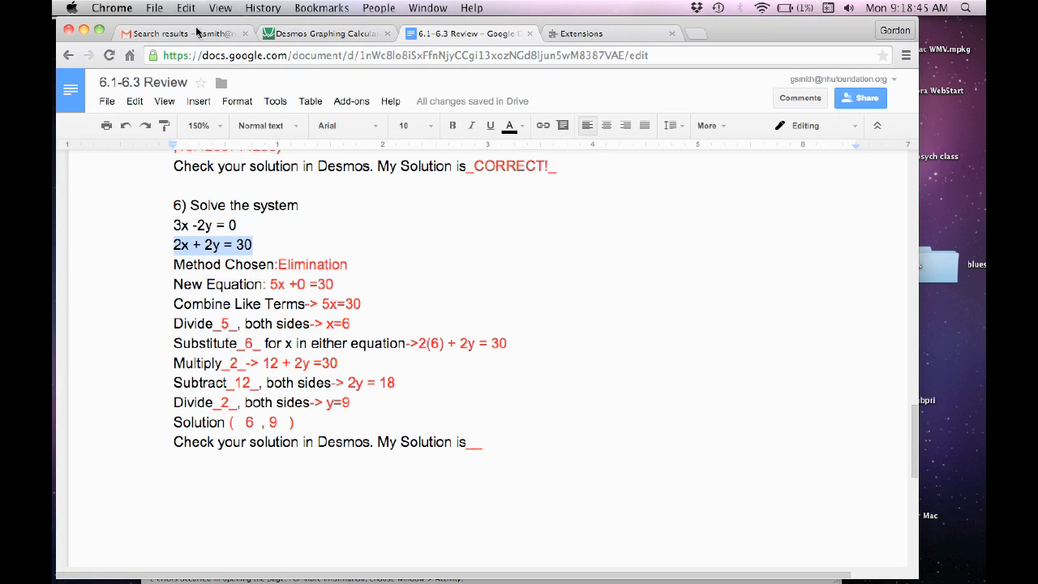
Graph 2x+2y=30 as the second line, then begin typing CORRECT in the doc.
left_click(324, 33)
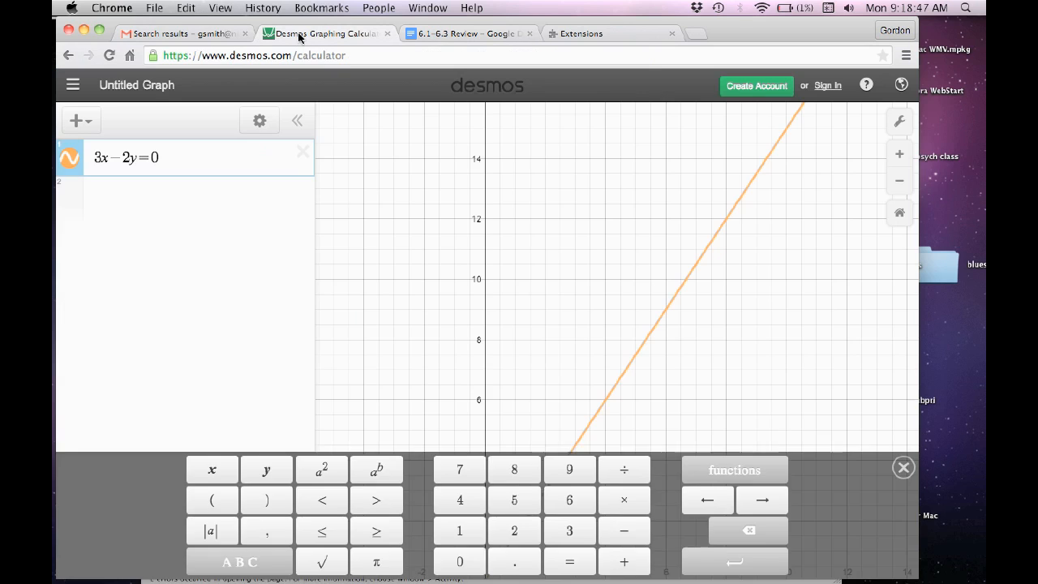
left_click(195, 195)
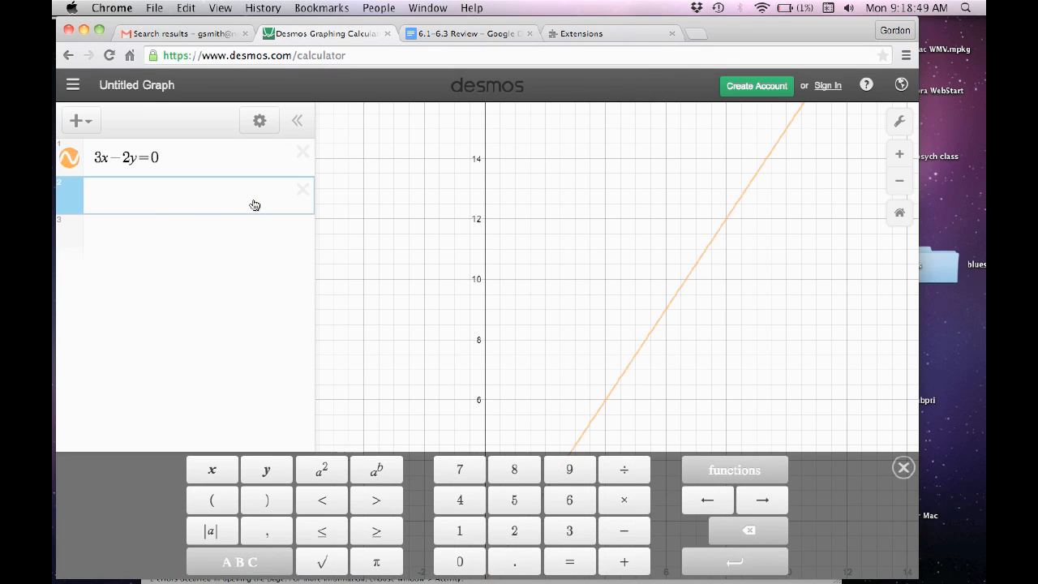
type("2x+2y=30")
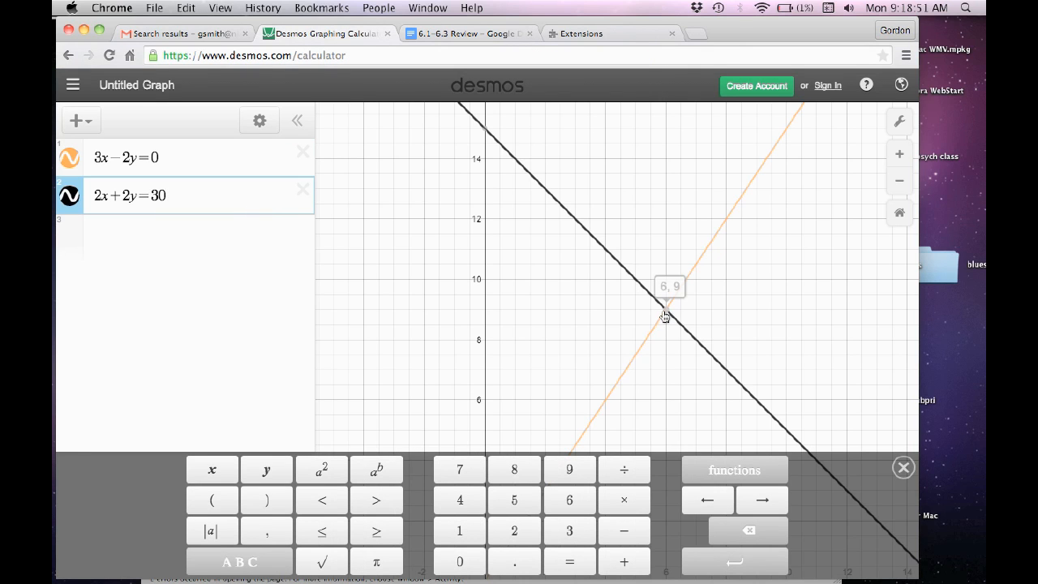
mouse_move(482, 44)
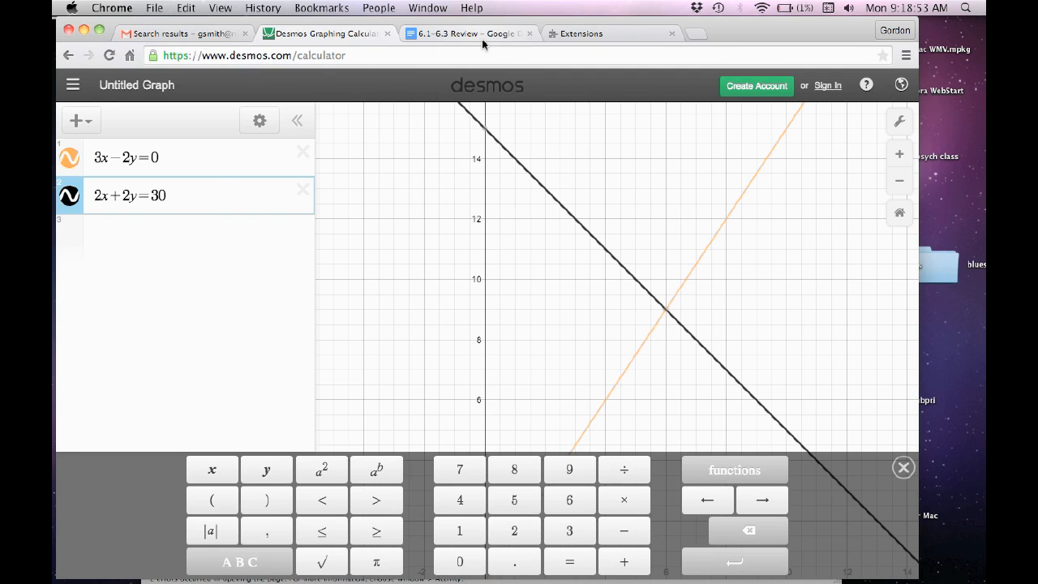
left_click(469, 33)
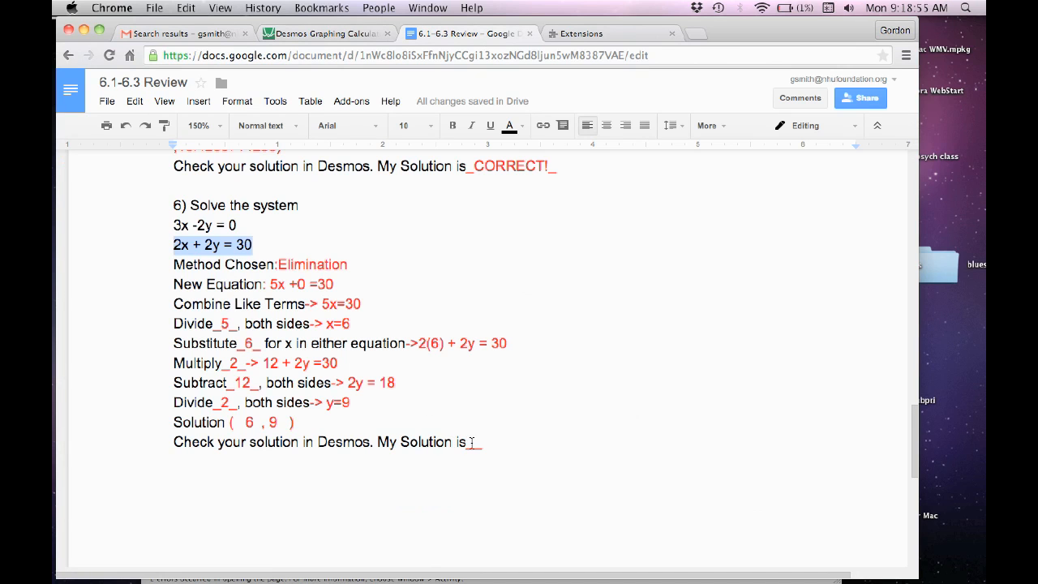
type("COI")
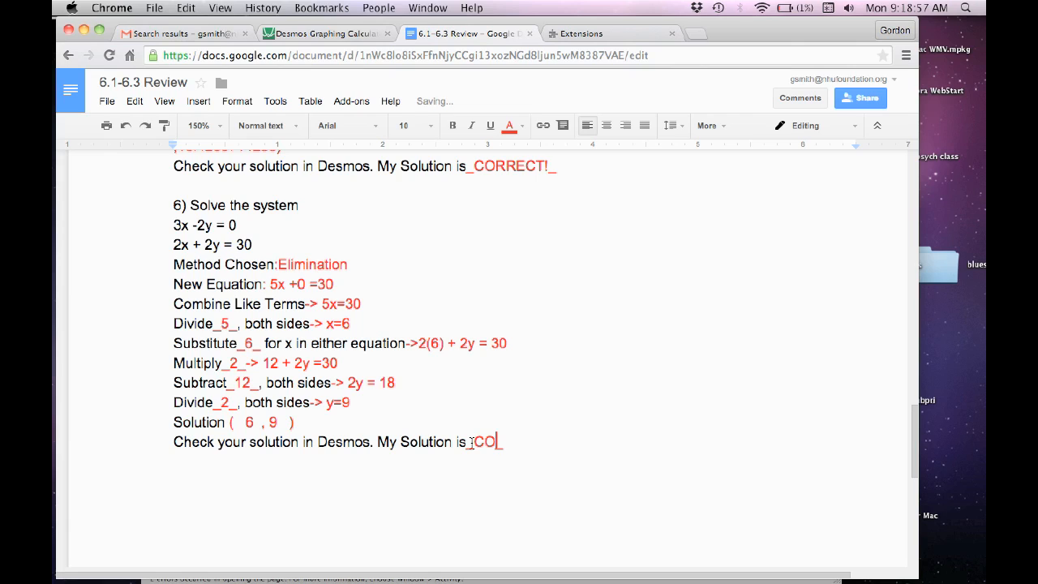
type("RR")
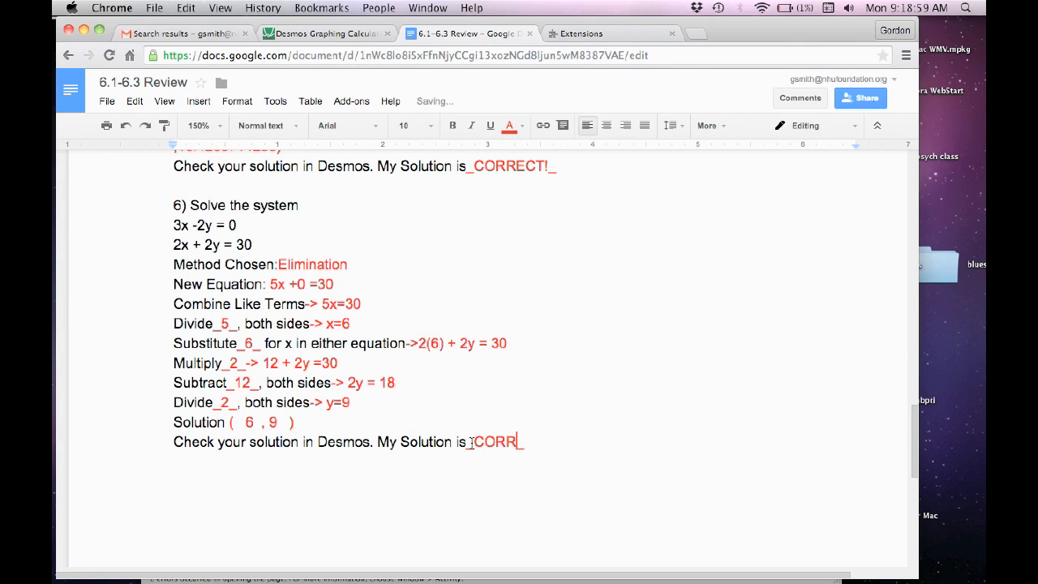